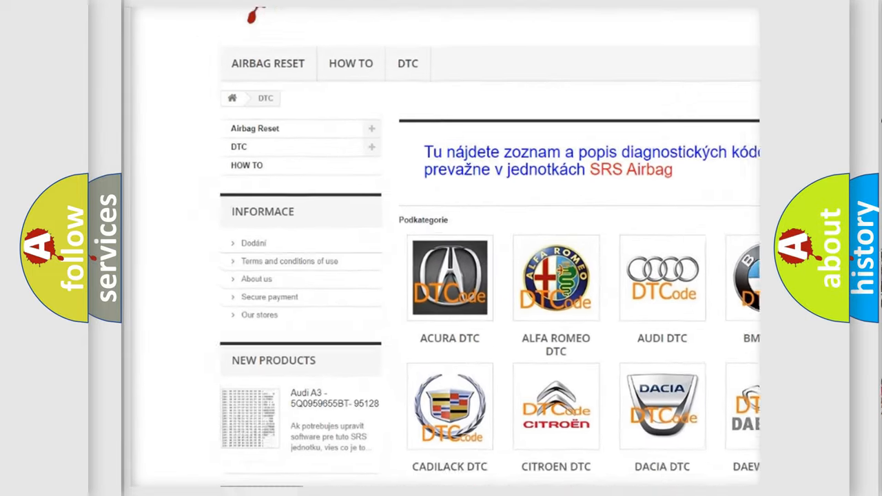
- Scroll the DTC page past the car brand logos down to the B-series trouble code list
scroll(down, 3)
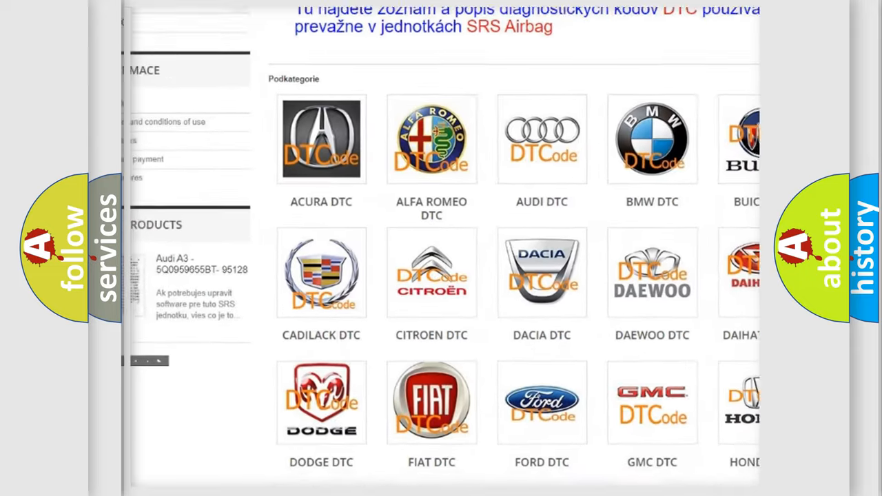
scroll(down, 3)
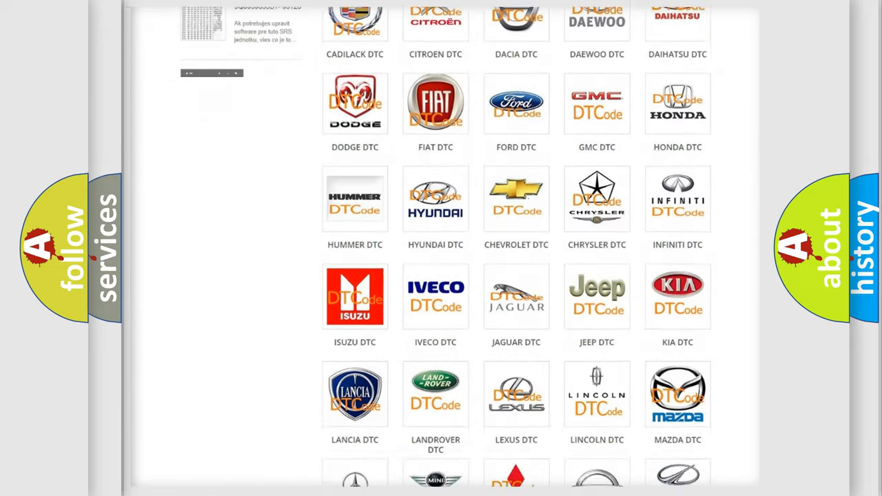
scroll(down, 3)
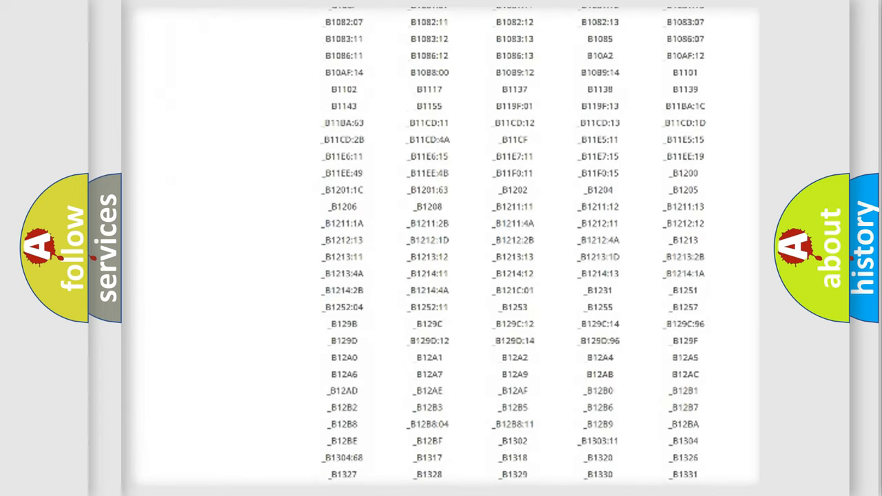
scroll(down, 3)
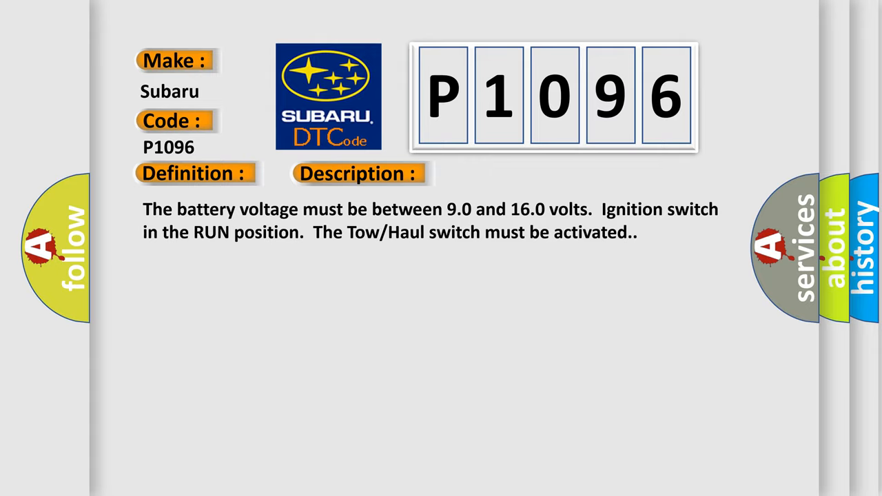
- Reveal the P1096 Cause text advising inspection for loose connections and wiring tests
click(505, 173)
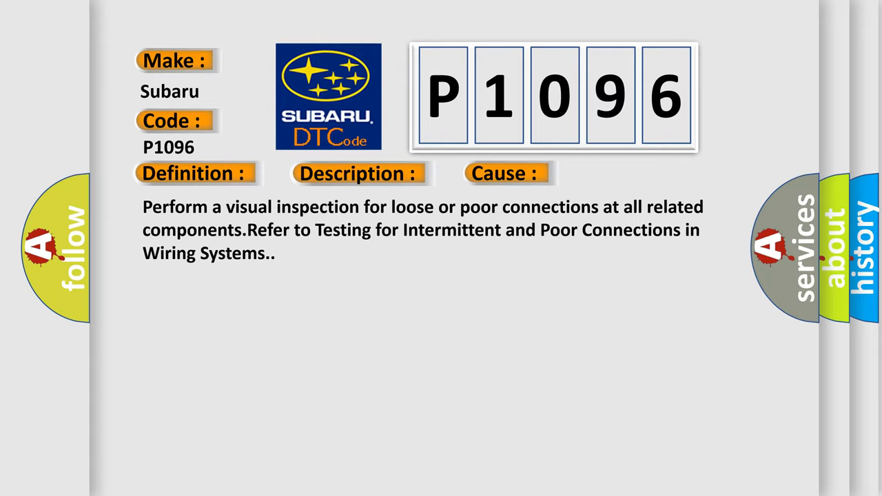